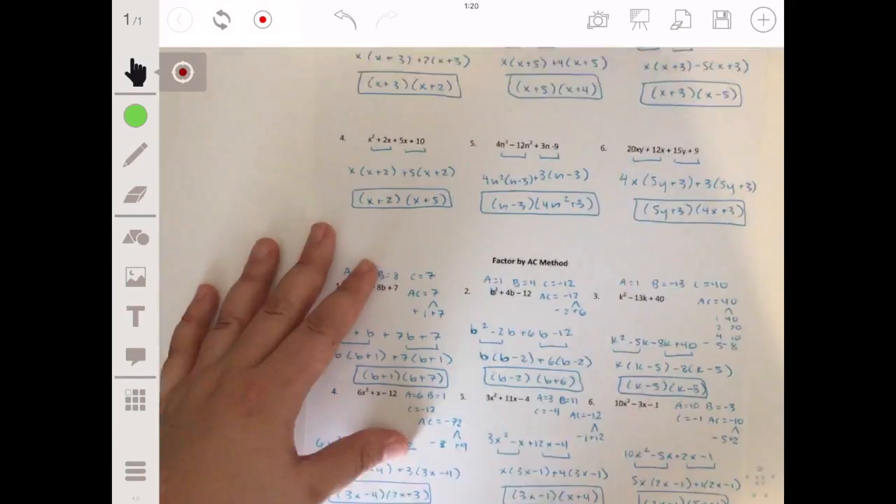
Show the handheld 'Hello!!' whiteboard in Stage's live camera feed instead of the factoring worksheet.
click(134, 154)
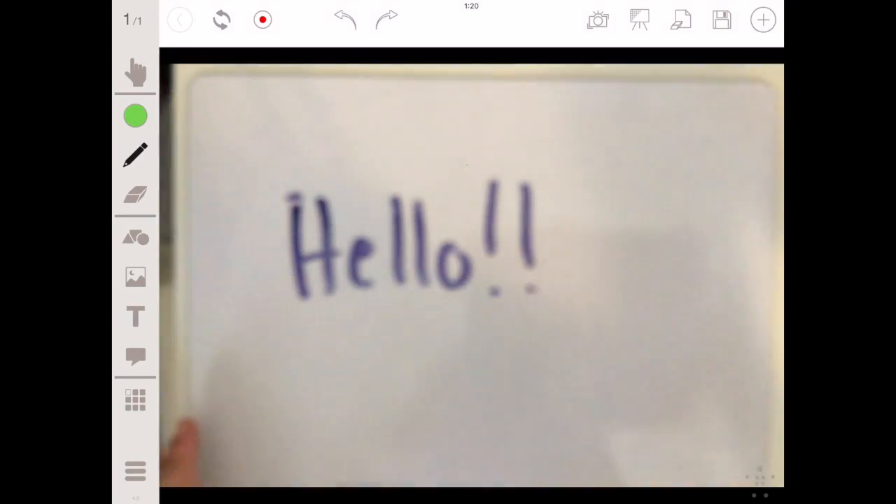
click(134, 73)
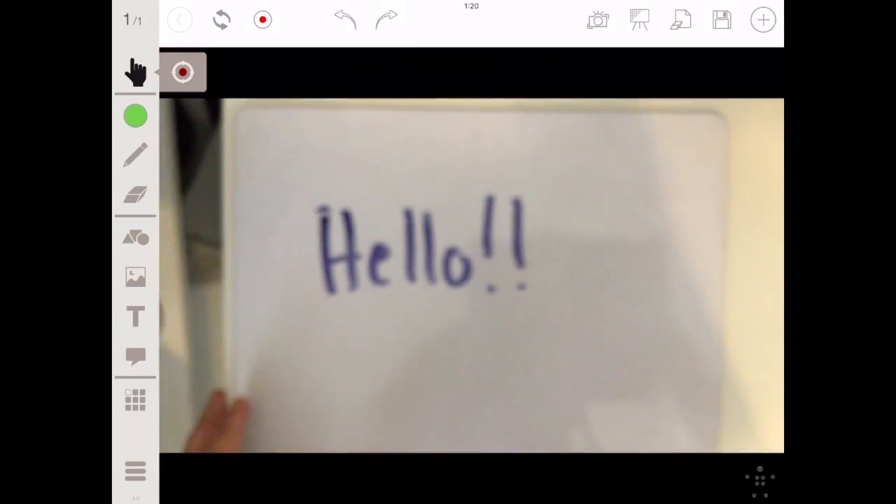